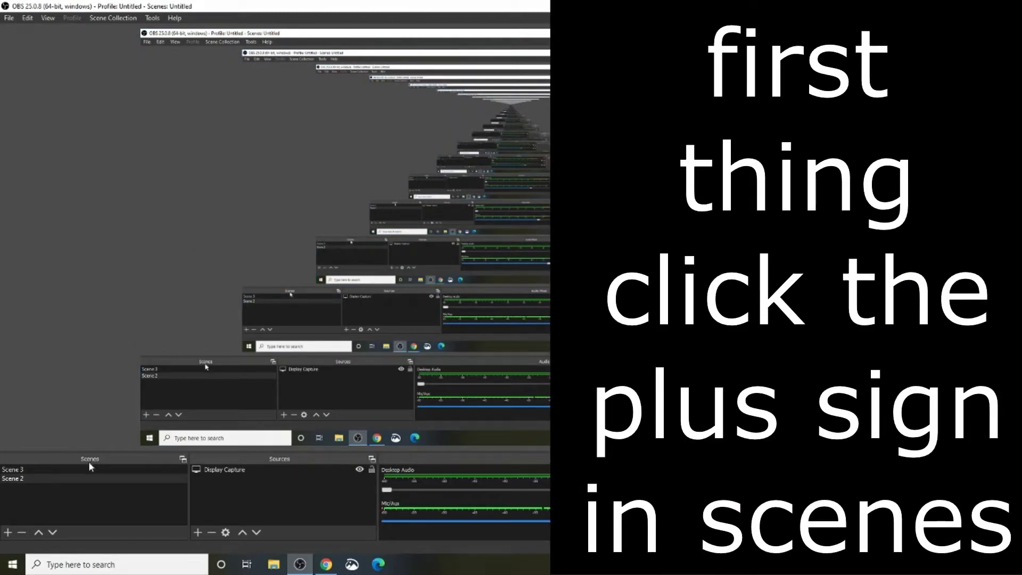
# Start adding a new scene from the Scenes panel.
pyautogui.click(8, 532)
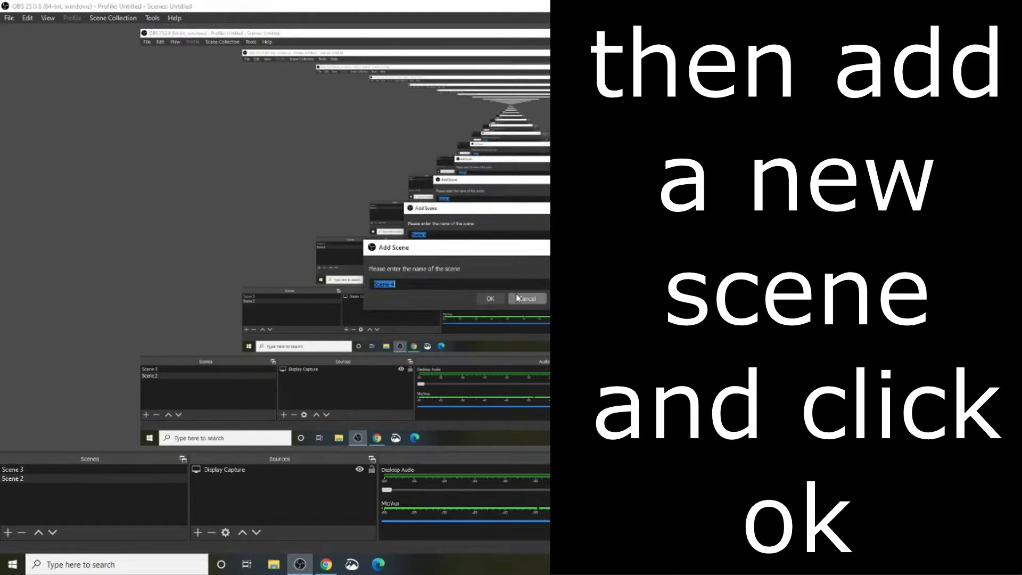
pyautogui.moveTo(515, 302)
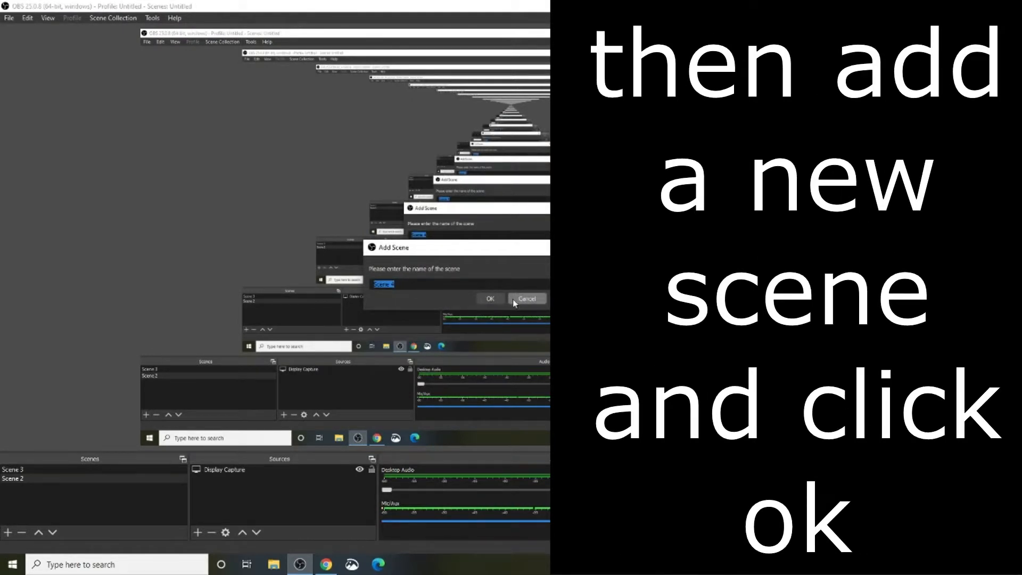
# Rename Scene 2 to 'reaction video' via its right-click Rename option.
pyautogui.rightClick(13, 478)
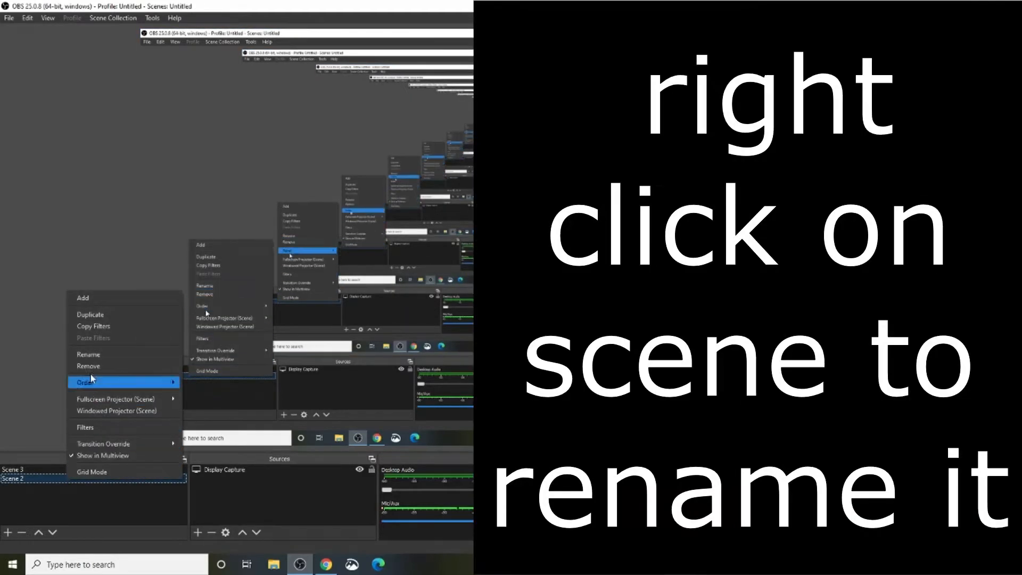
pyautogui.moveTo(93, 354)
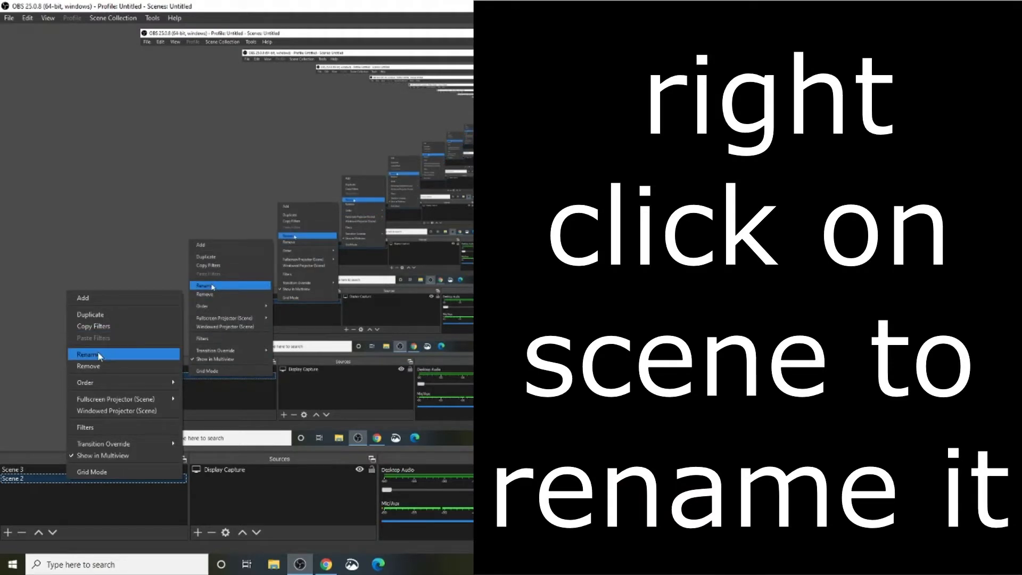
pyautogui.click(87, 354)
pyautogui.write('reaction video')
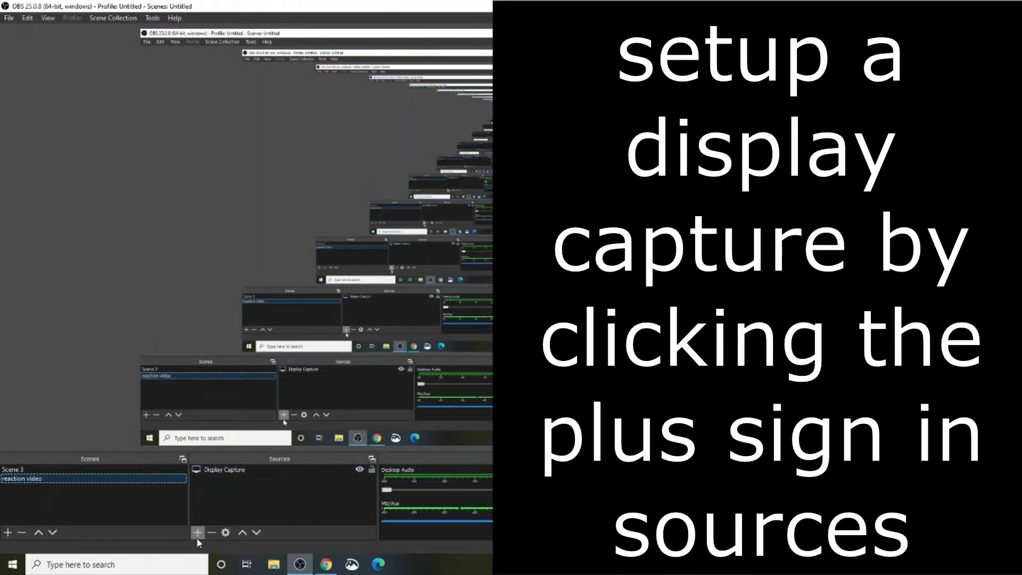
pyautogui.click(197, 533)
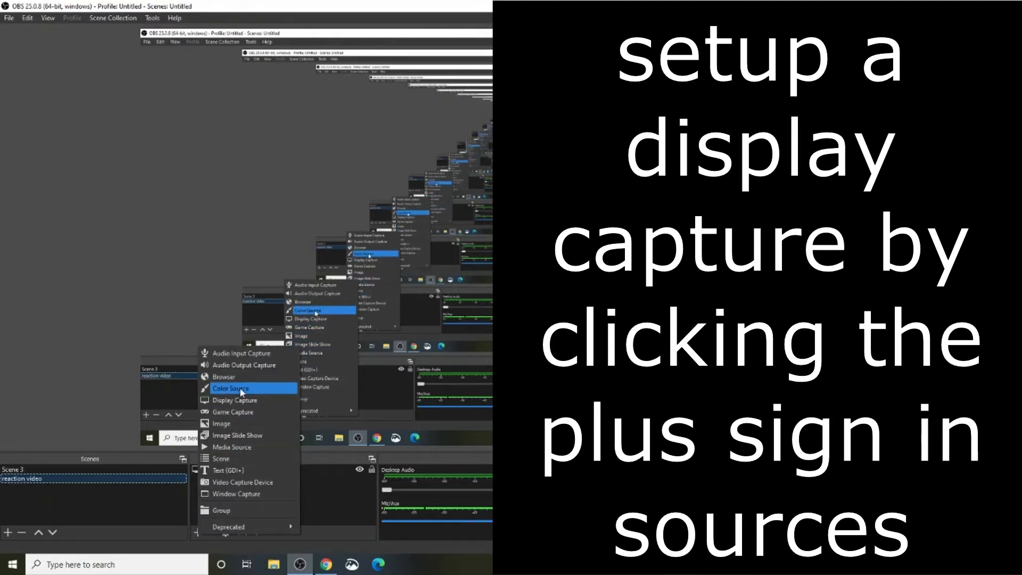
pyautogui.click(235, 400)
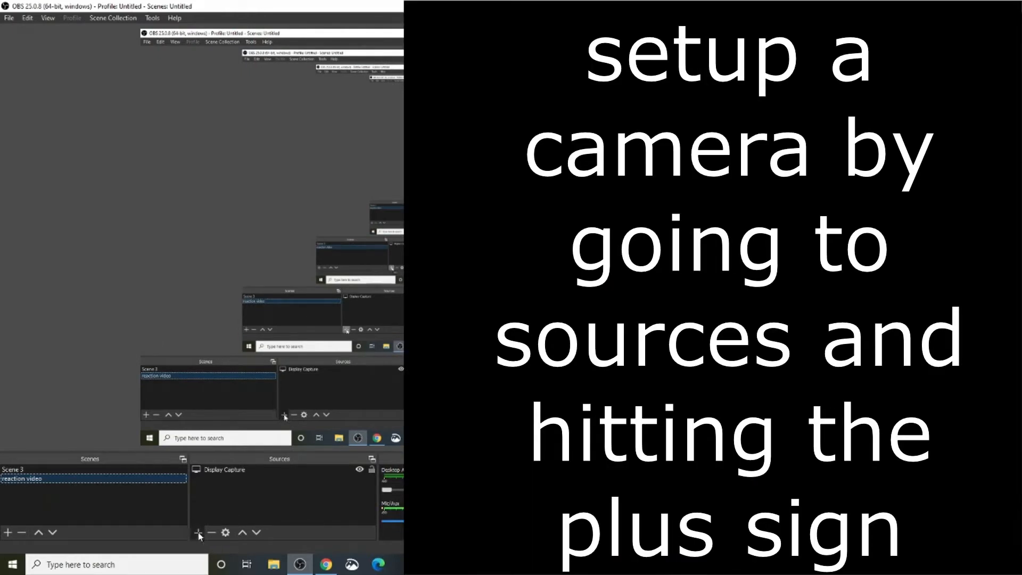
# Add a Video Capture Device source with the camera and confirm its settings.
pyautogui.click(197, 533)
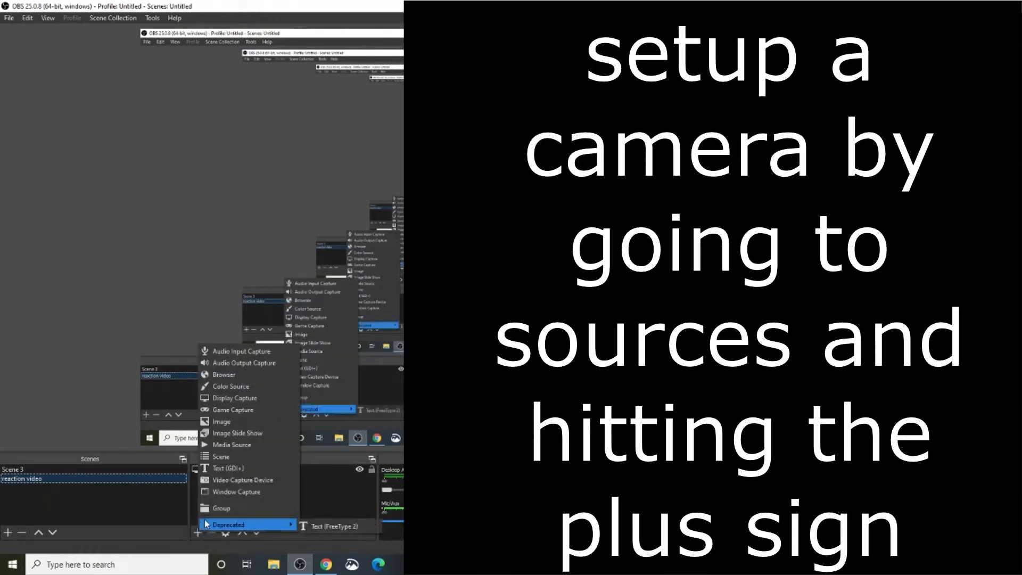
pyautogui.moveTo(239, 479)
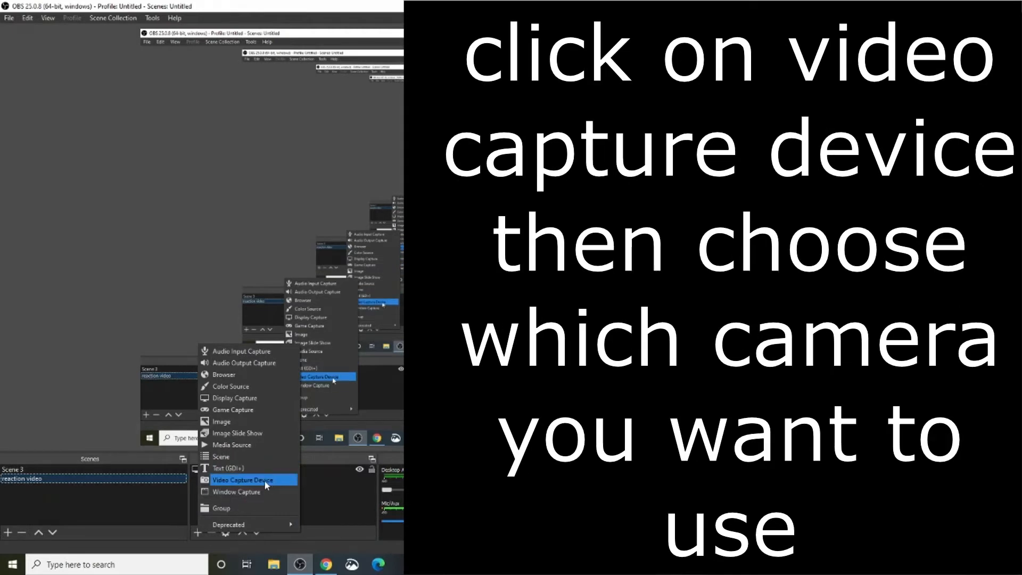
pyautogui.click(244, 480)
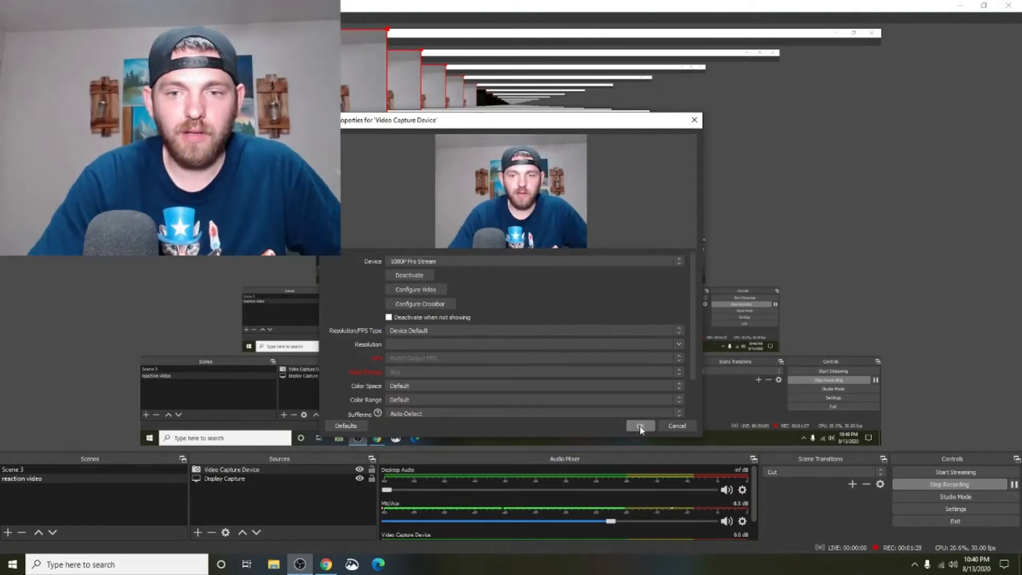
pyautogui.click(640, 426)
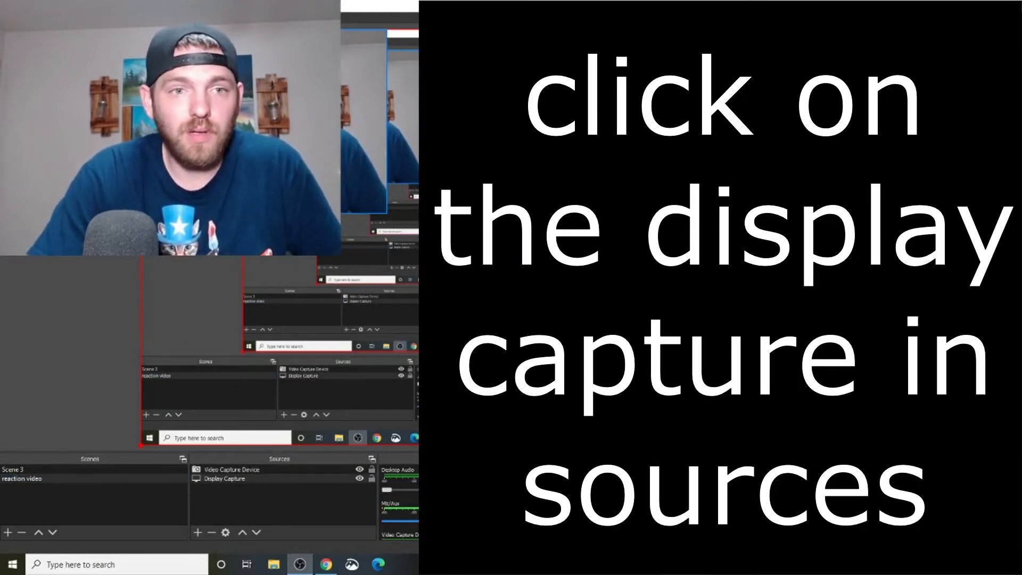
# Select the Display Capture source and bring up its options menu.
pyautogui.click(225, 478)
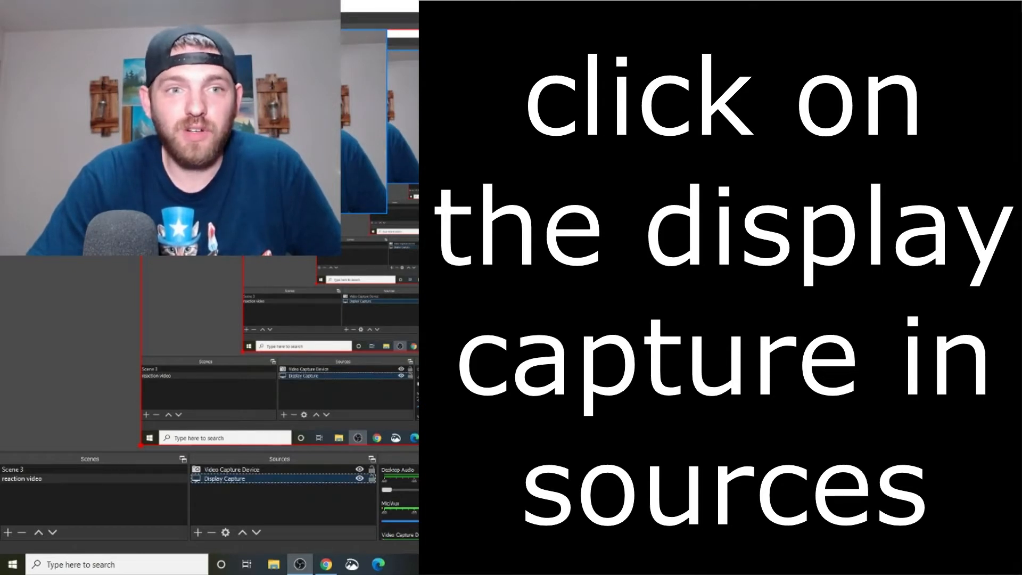
pyautogui.rightClick(225, 478)
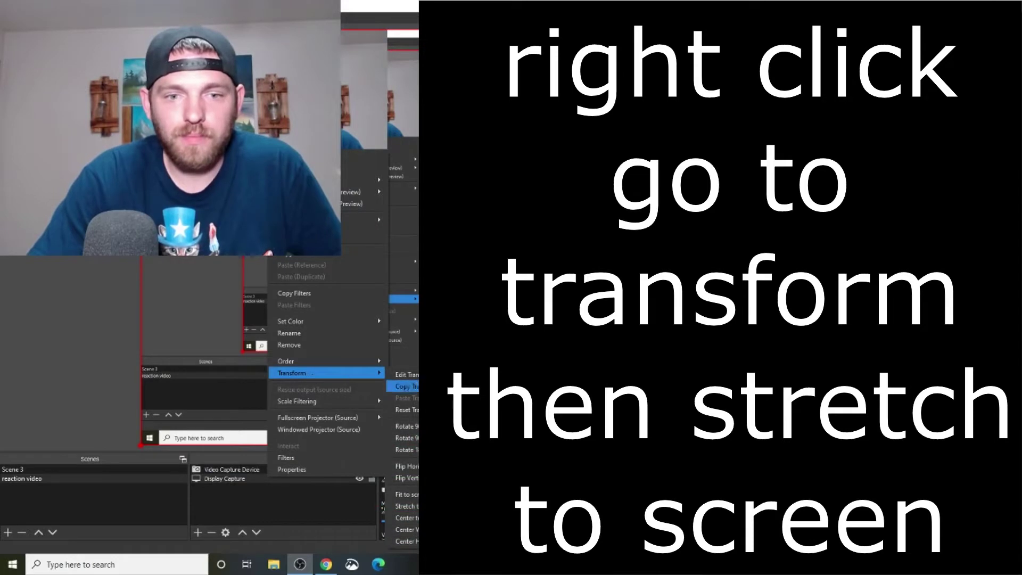
pyautogui.moveTo(408, 505)
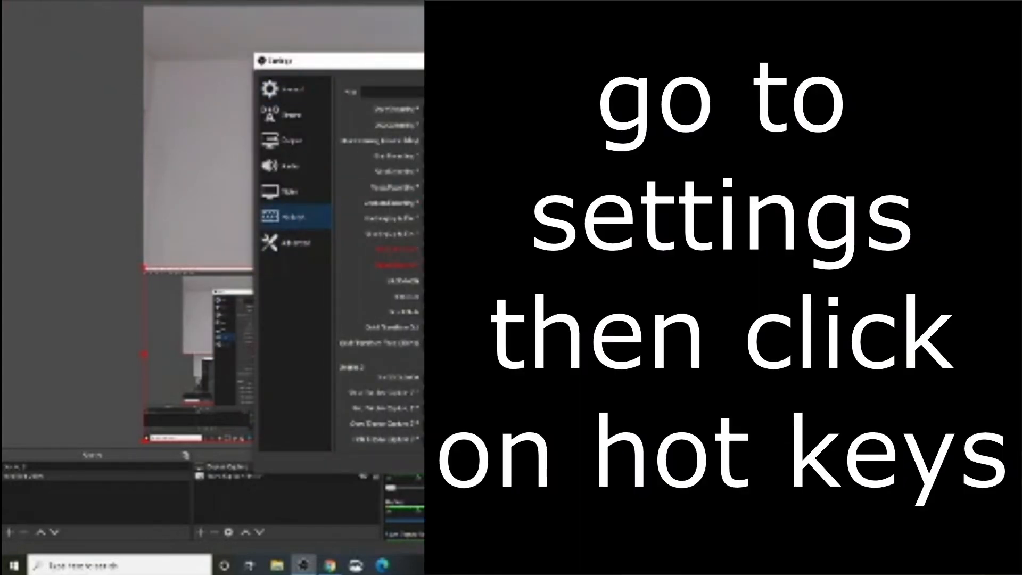
# Apply the Show and Hide Display Capture hotkeys in the Hotkeys settings.
pyautogui.scroll(-3)
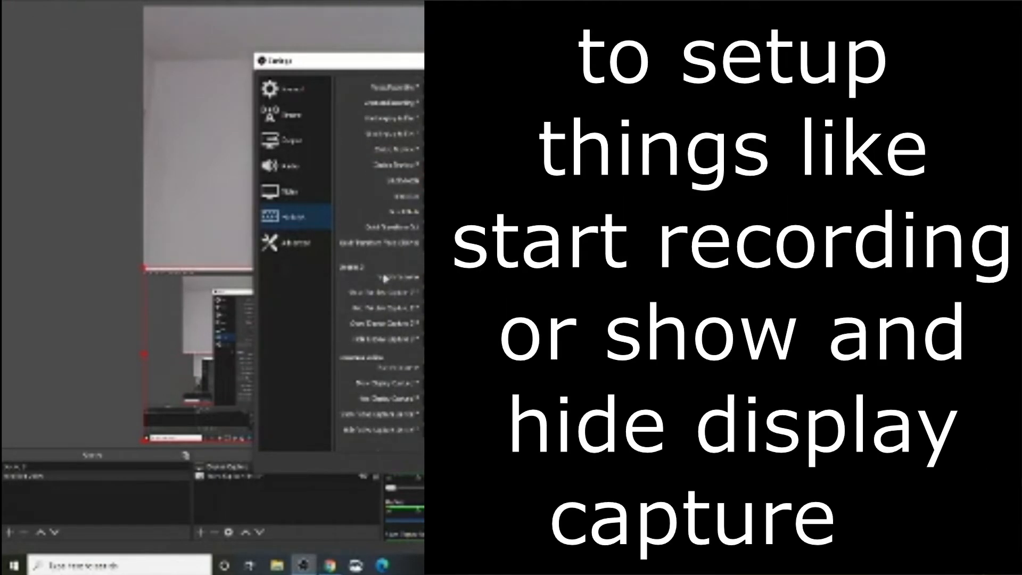
pyautogui.scroll(-3)
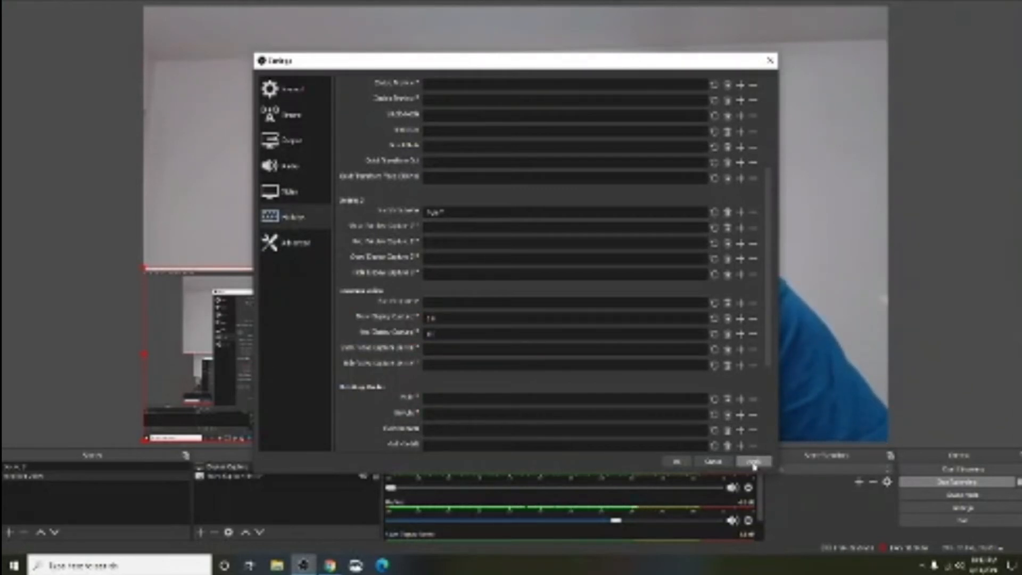
pyautogui.click(753, 461)
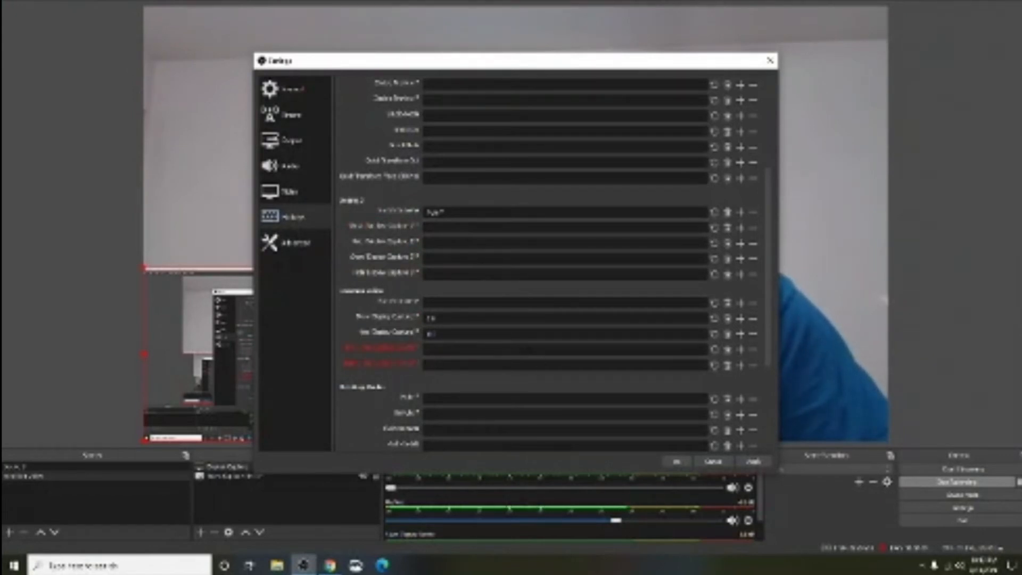
pyautogui.click(754, 461)
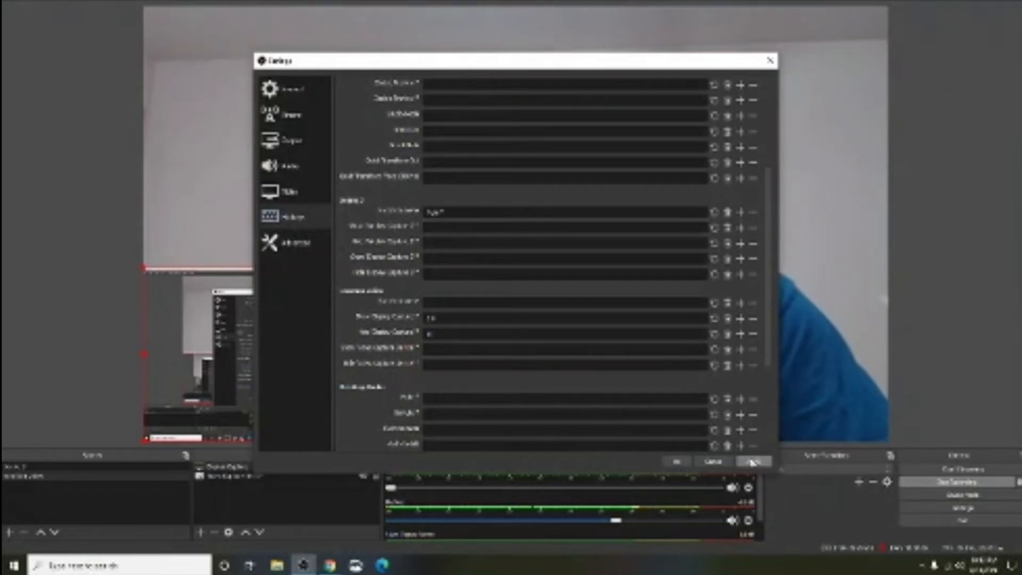